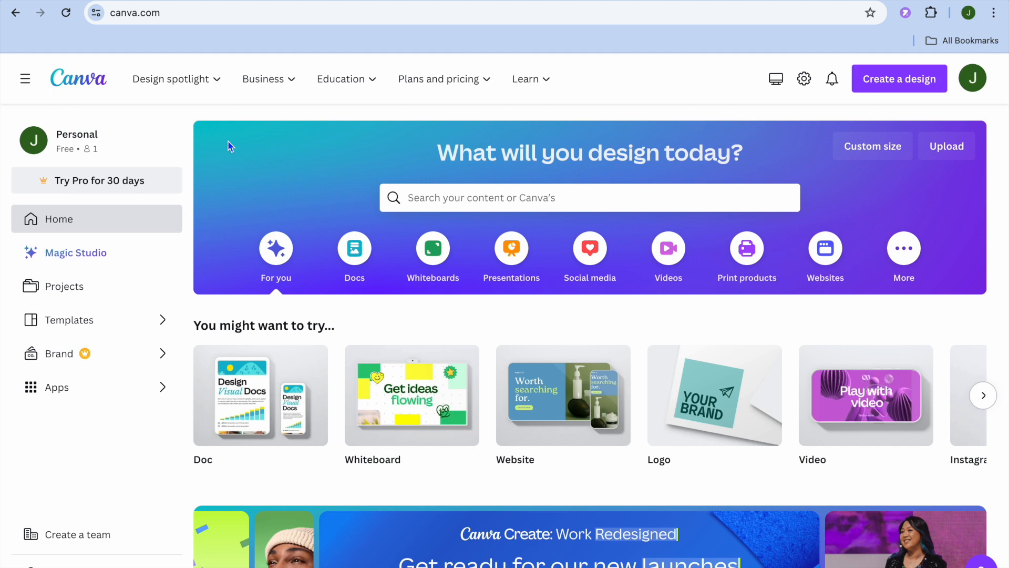
{"action": "mouse_move", "coordinate": [334, 179]}
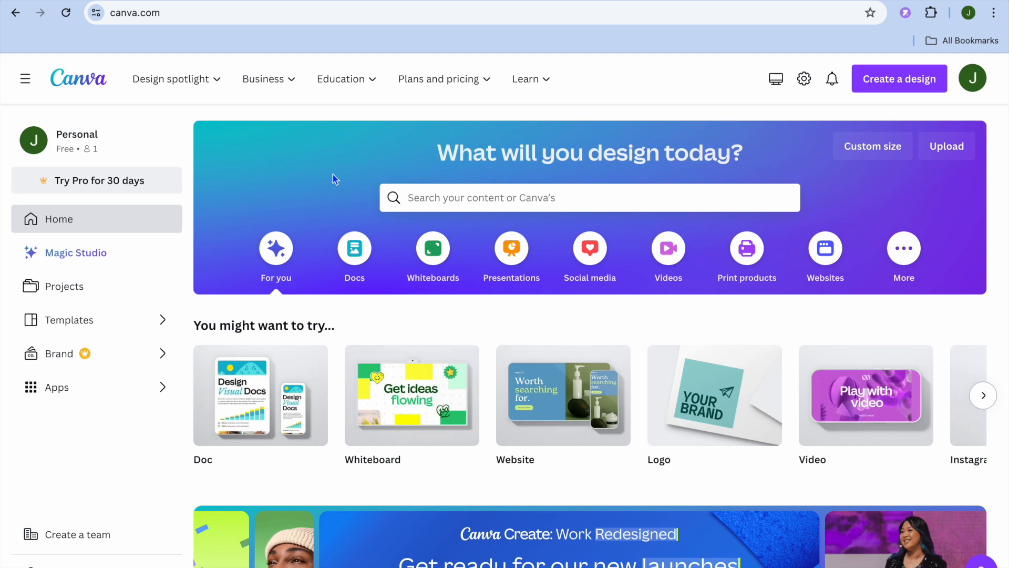
- Show the presentation formats from the Presentations category on the home page
{"action": "left_click", "coordinate": [511, 248]}
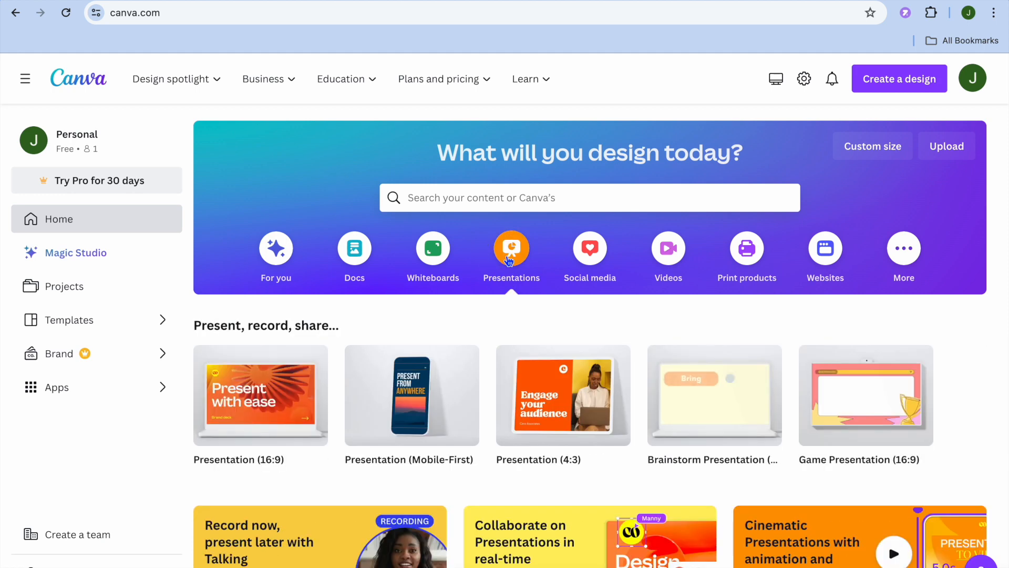
- Start a 16:9 presentation and apply all 14 pages of the Grey minimalist business project template
{"action": "left_click", "coordinate": [512, 248]}
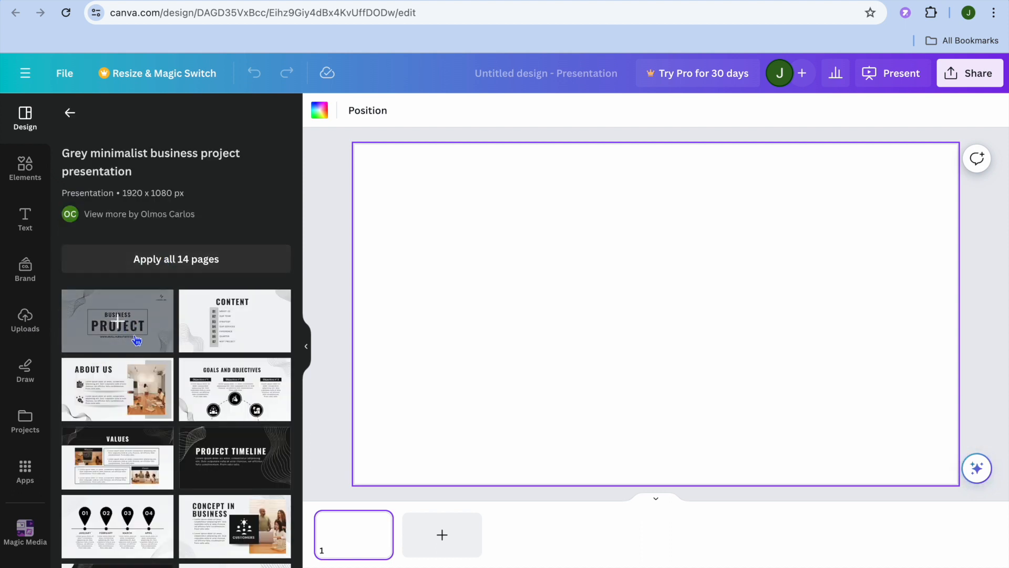
{"action": "left_click", "coordinate": [117, 321]}
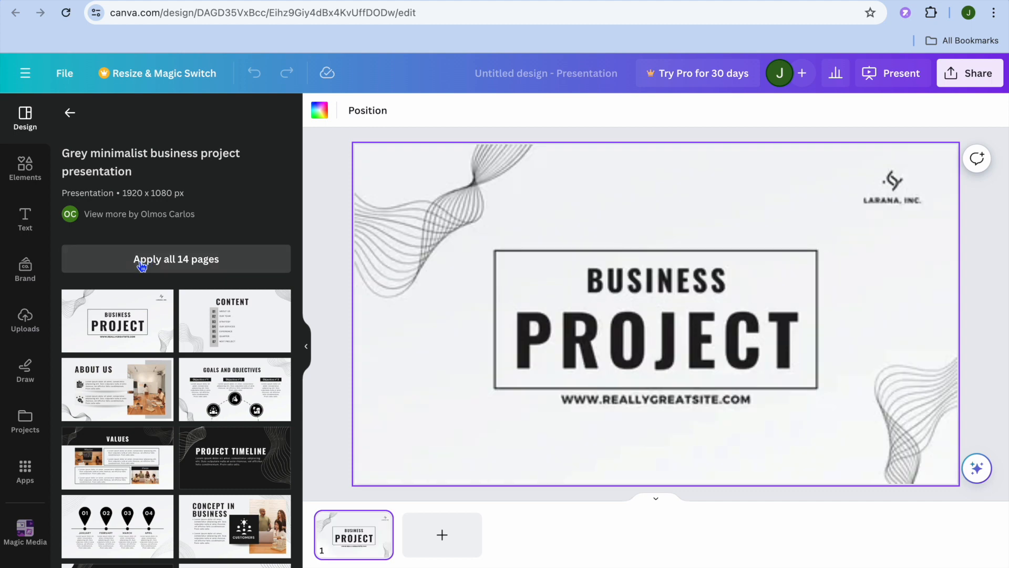
{"action": "mouse_move", "coordinate": [254, 273]}
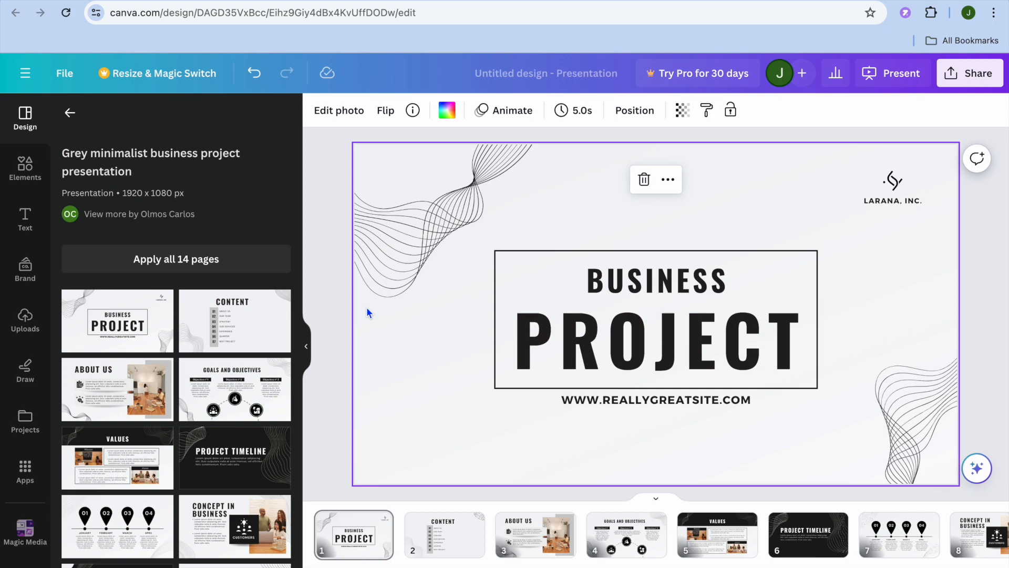
{"action": "mouse_move", "coordinate": [863, 146]}
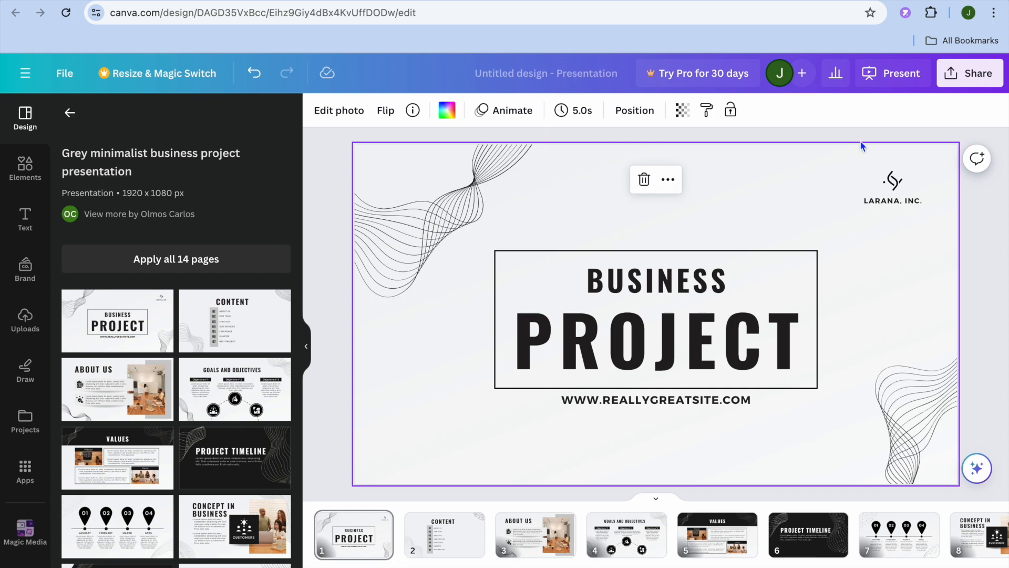
{"action": "mouse_move", "coordinate": [910, 100]}
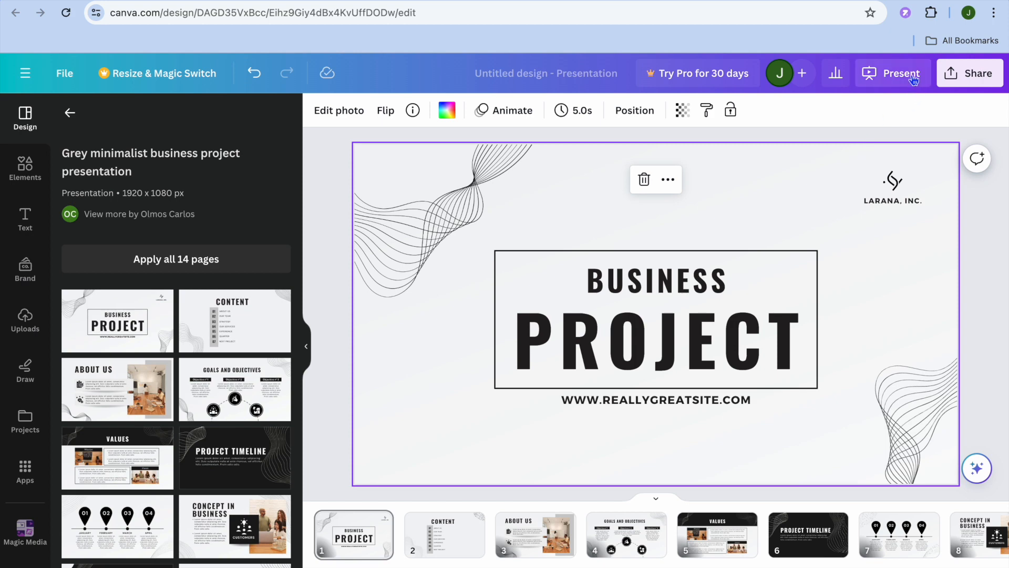
- Choose Present and record from the Present menu and go to the recording studio
{"action": "left_click", "coordinate": [902, 73]}
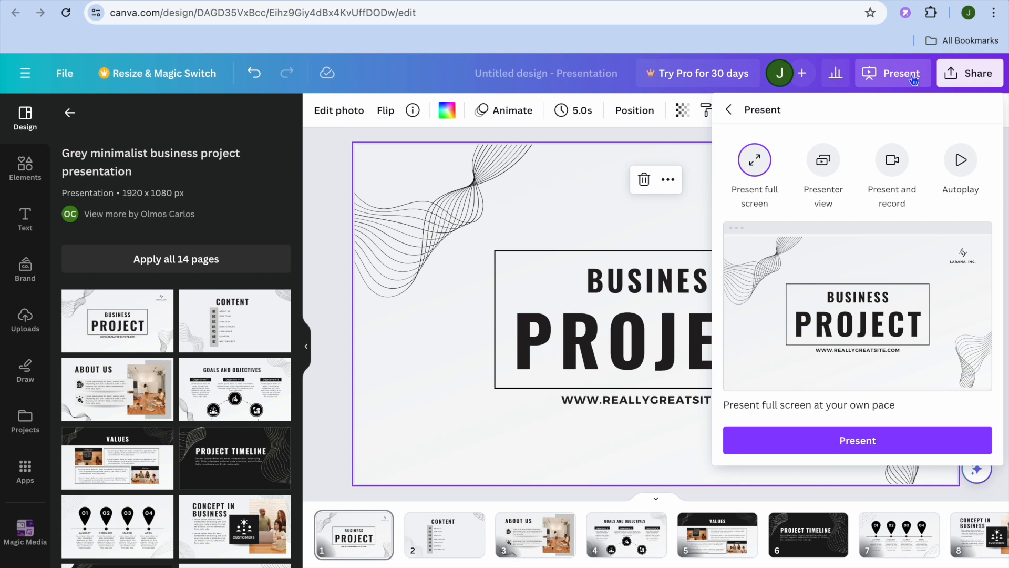
{"action": "mouse_move", "coordinate": [903, 158]}
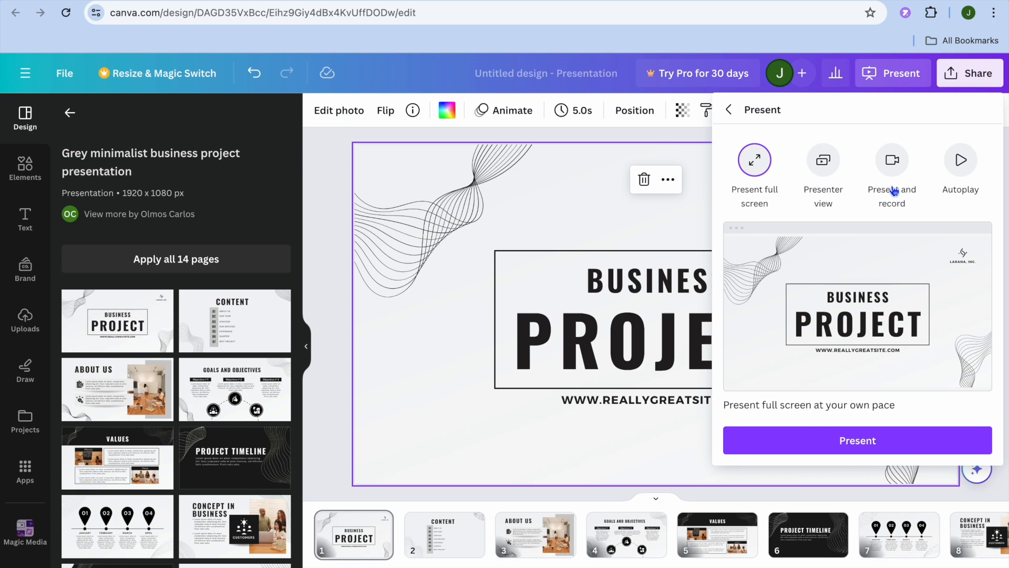
{"action": "left_click", "coordinate": [892, 160]}
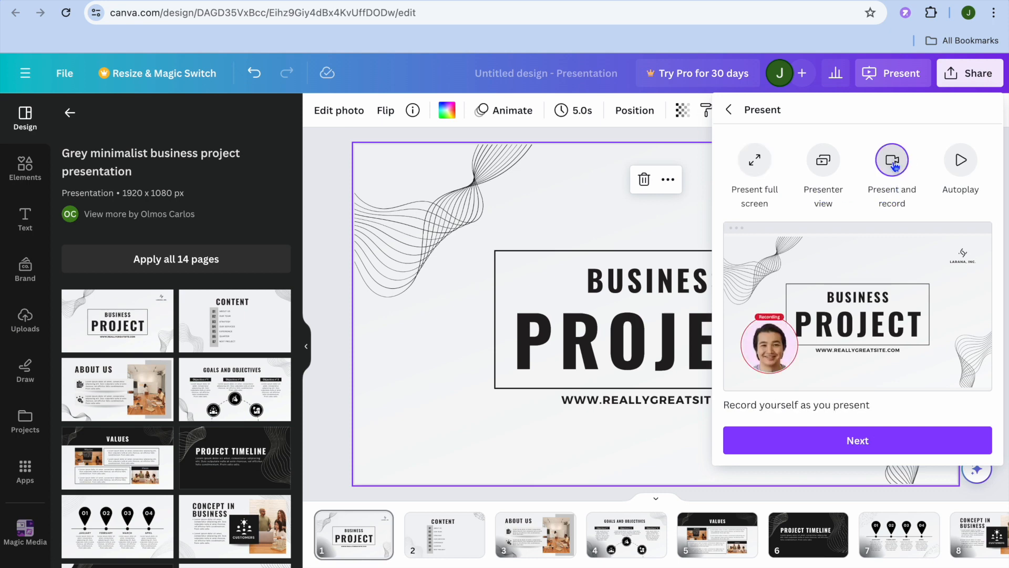
{"action": "mouse_move", "coordinate": [851, 447]}
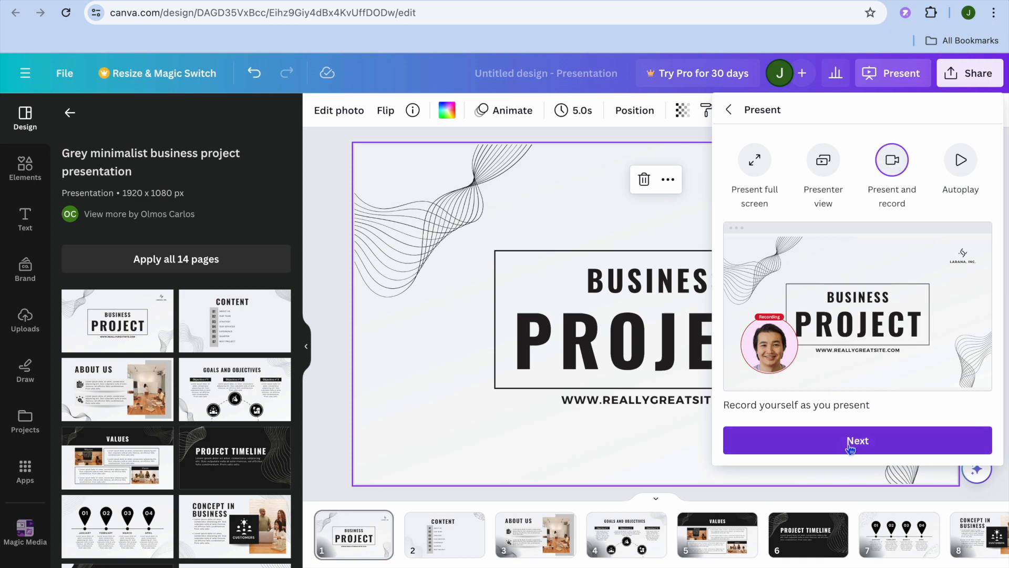
{"action": "left_click", "coordinate": [858, 440]}
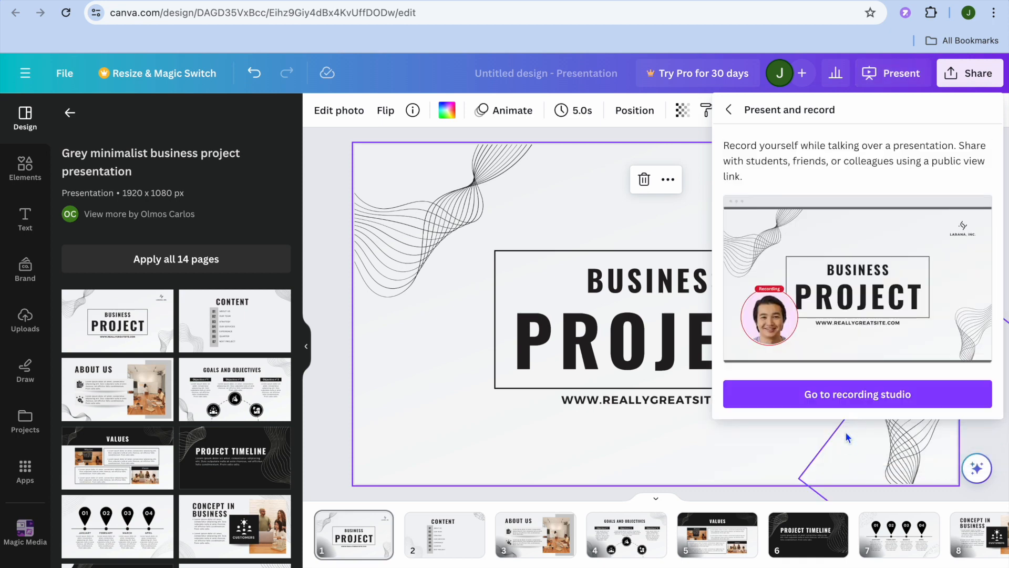
{"action": "left_click", "coordinate": [858, 393]}
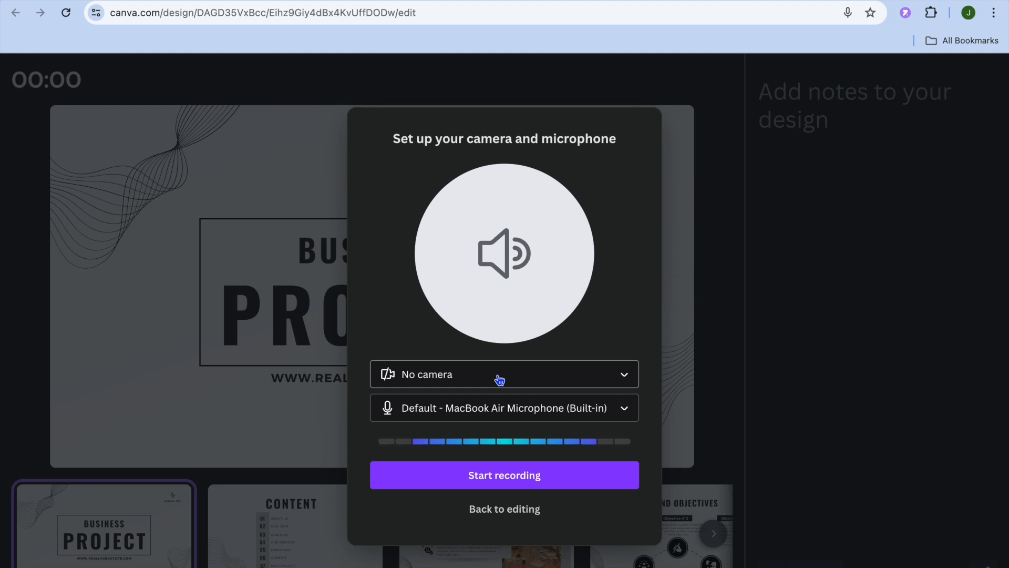
{"action": "mouse_move", "coordinate": [524, 493]}
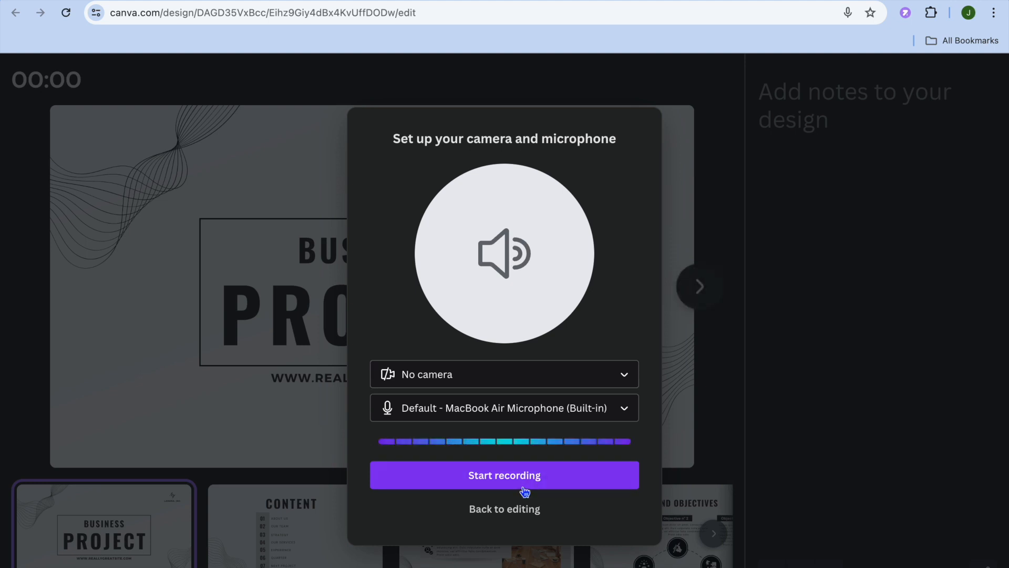
- Record audio over the title slide, advance to the CONTENT slide, then end recording
{"action": "left_click", "coordinate": [505, 475]}
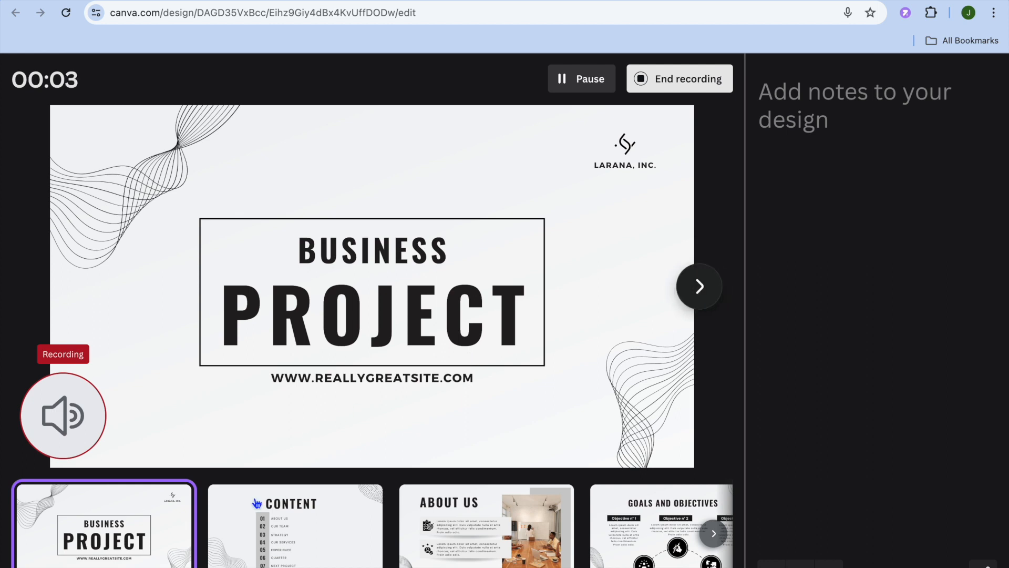
{"action": "left_click", "coordinate": [699, 286]}
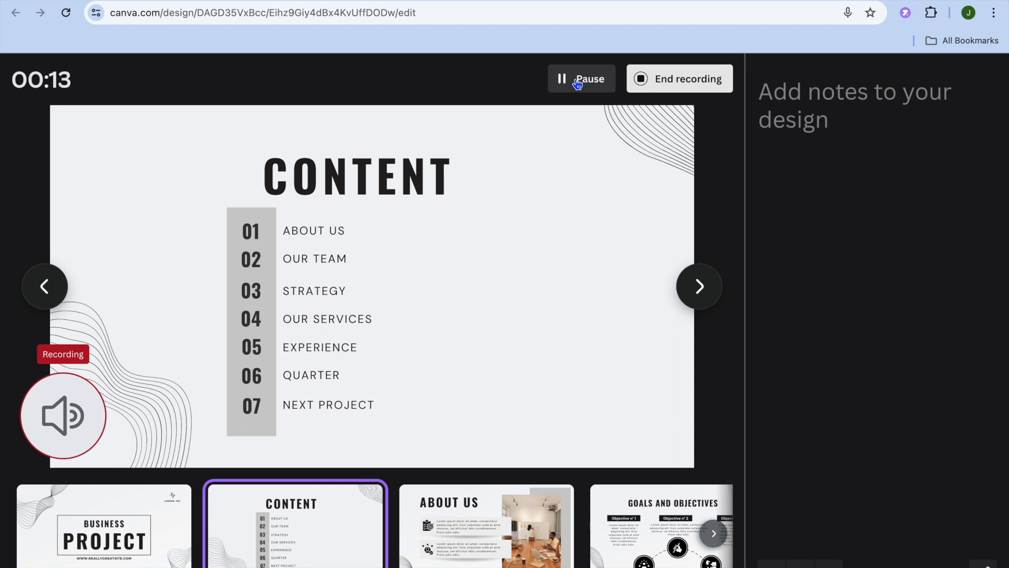
{"action": "mouse_move", "coordinate": [660, 70]}
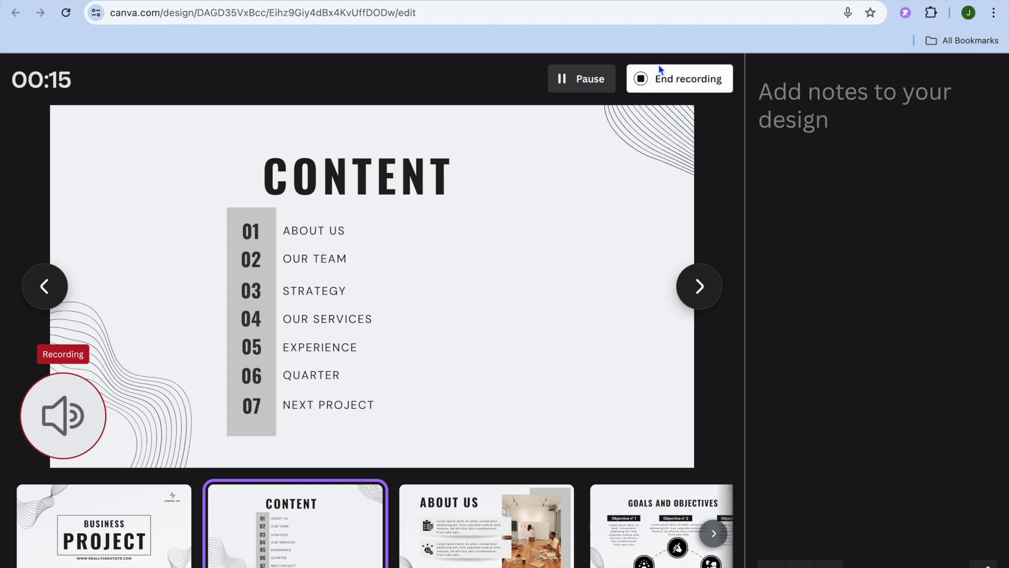
{"action": "left_click", "coordinate": [688, 79]}
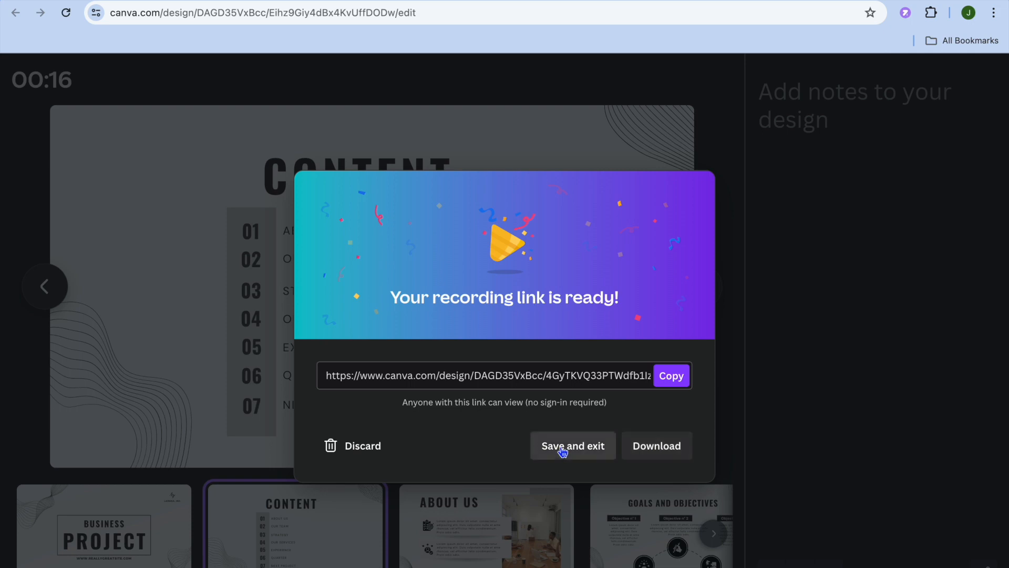
- Save the recording and exit back to the editor
{"action": "left_click", "coordinate": [573, 445]}
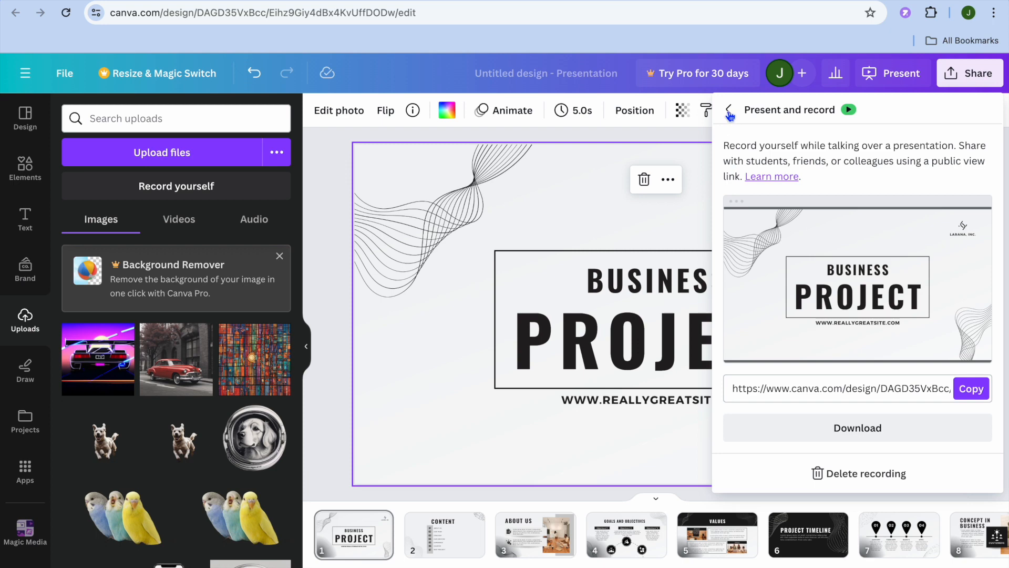
- Close the Present and record panel and view the Audio tab in Uploads
{"action": "left_click", "coordinate": [730, 109]}
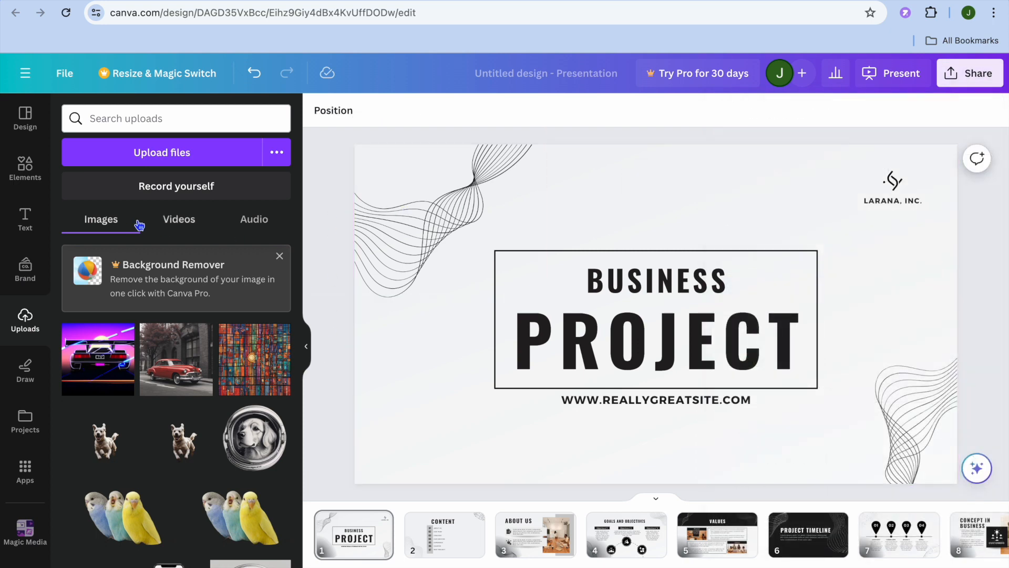
{"action": "left_click", "coordinate": [254, 219]}
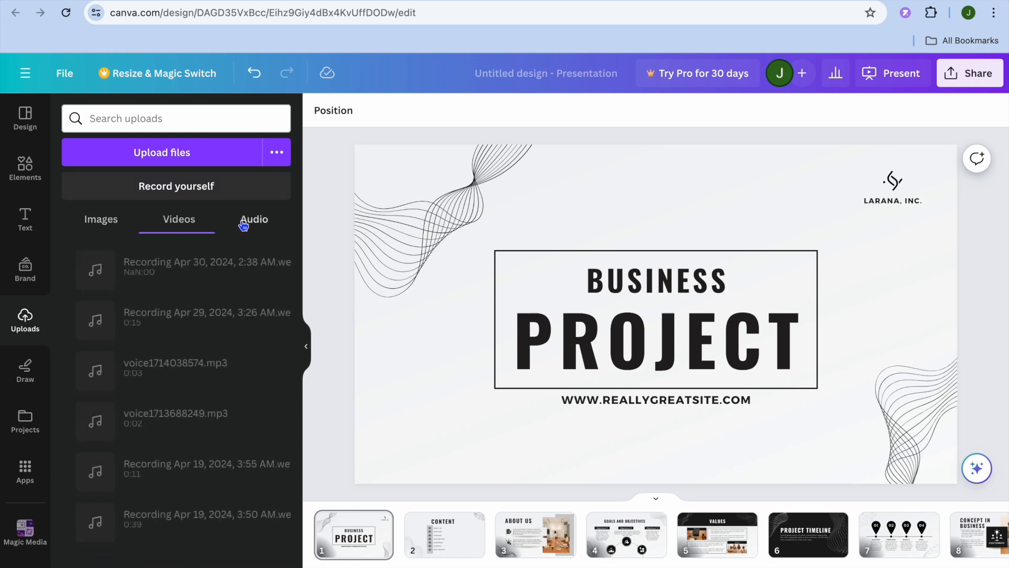
{"action": "left_click", "coordinate": [254, 219]}
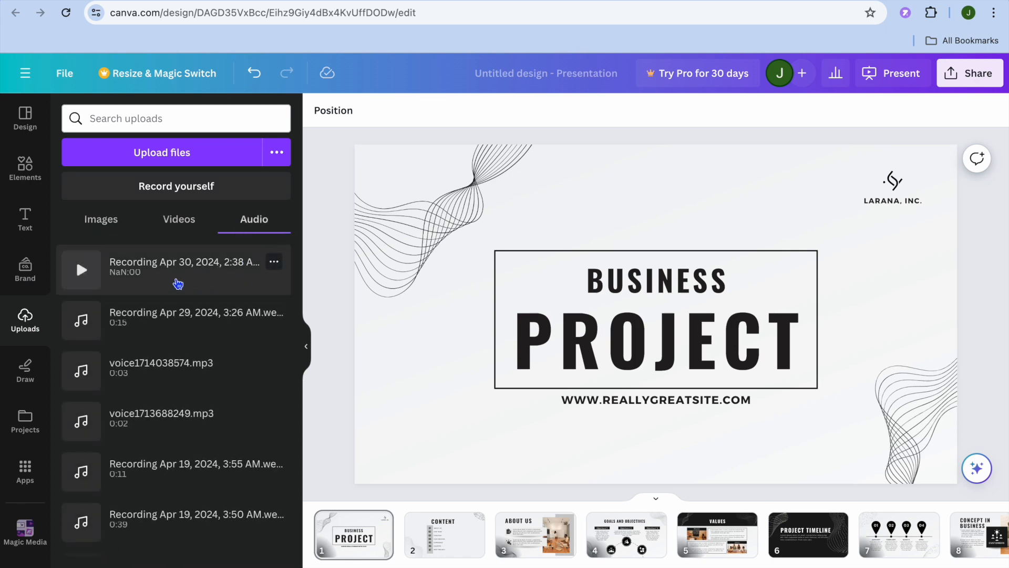
{"action": "mouse_move", "coordinate": [186, 277]}
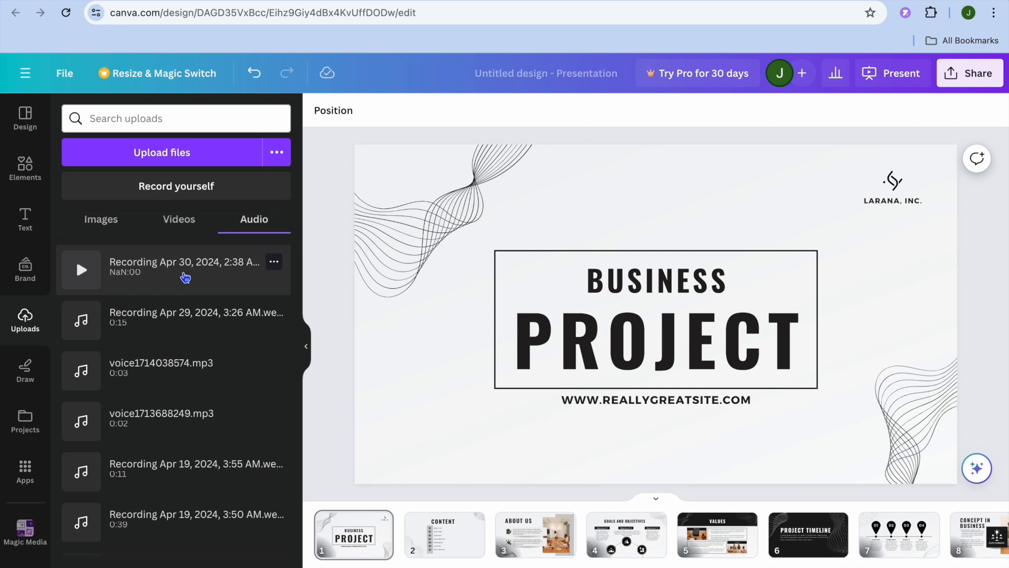
{"action": "mouse_move", "coordinate": [196, 275]}
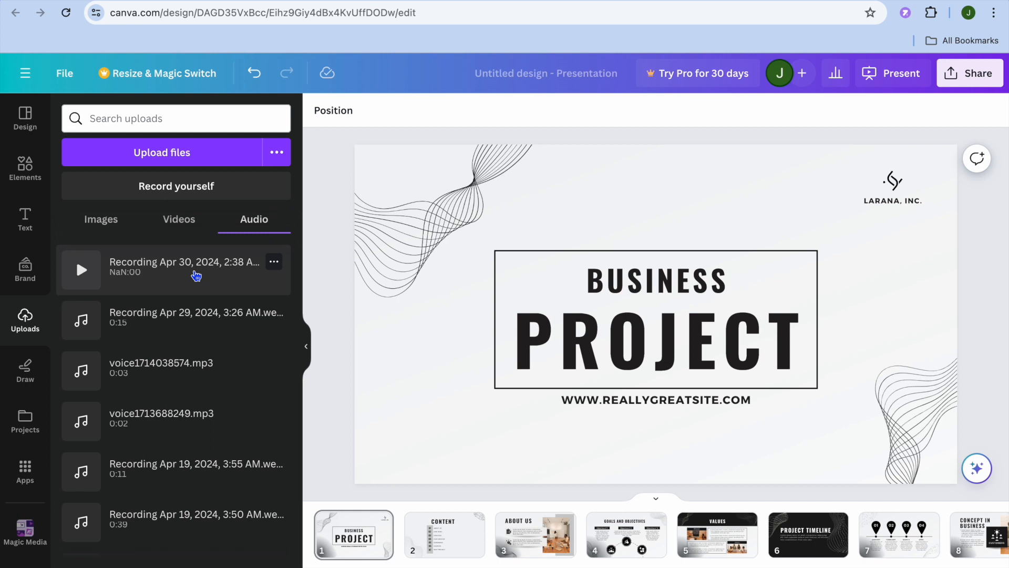
{"action": "mouse_move", "coordinate": [249, 257]}
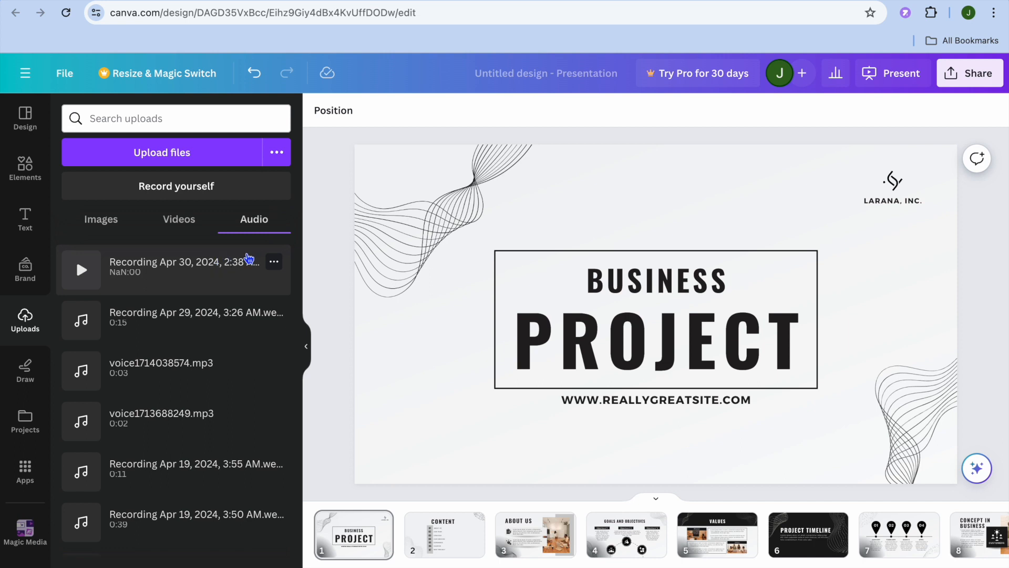